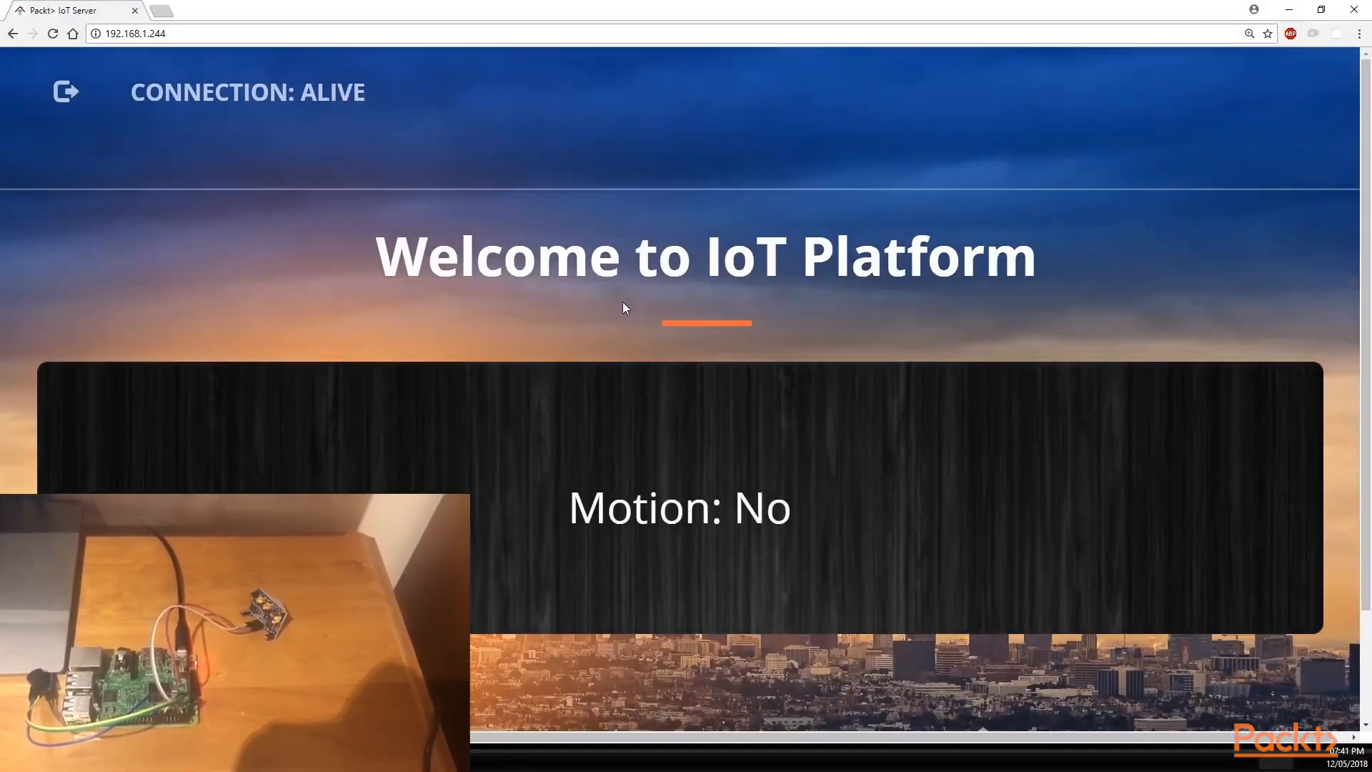
Step: Use the page context menu on the IoT Platform dashboard while the Motion reading flips to Yes
right_click(709, 325)
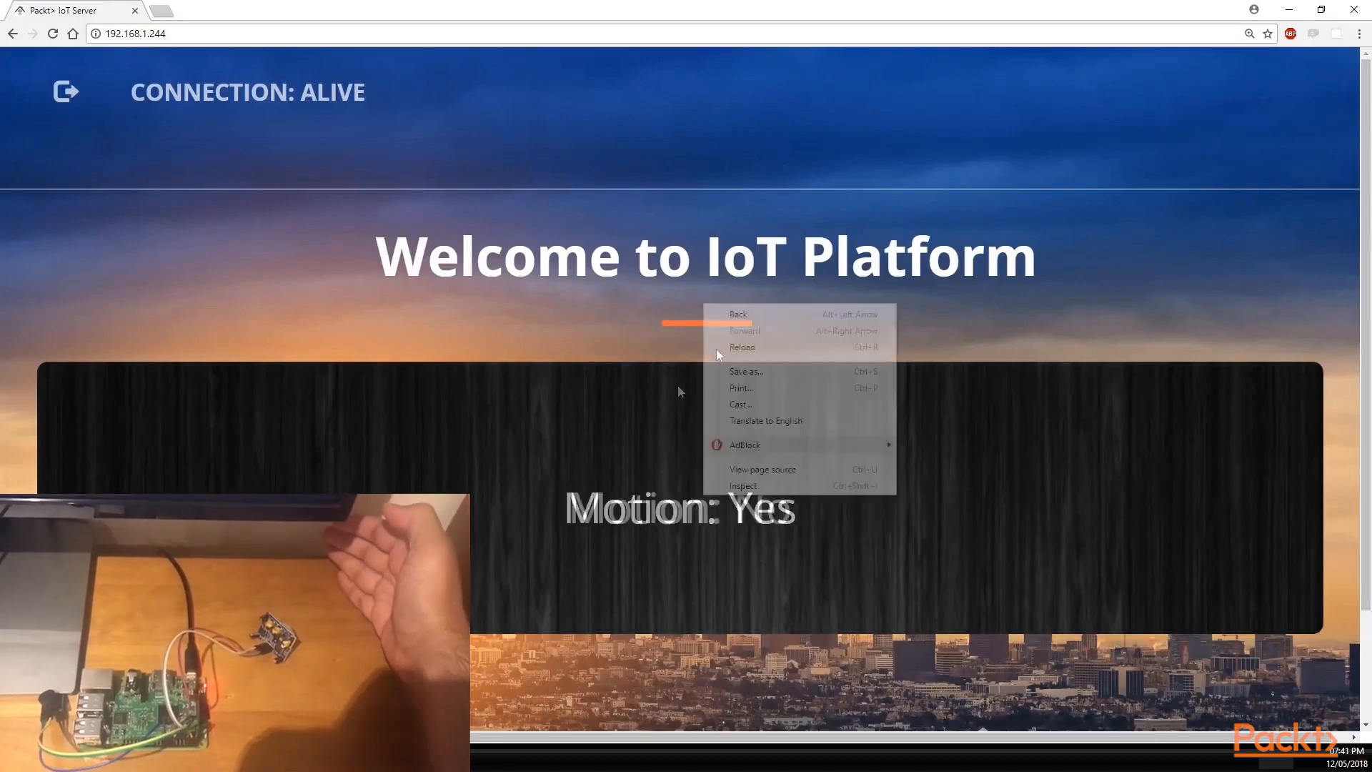
left_click(743, 486)
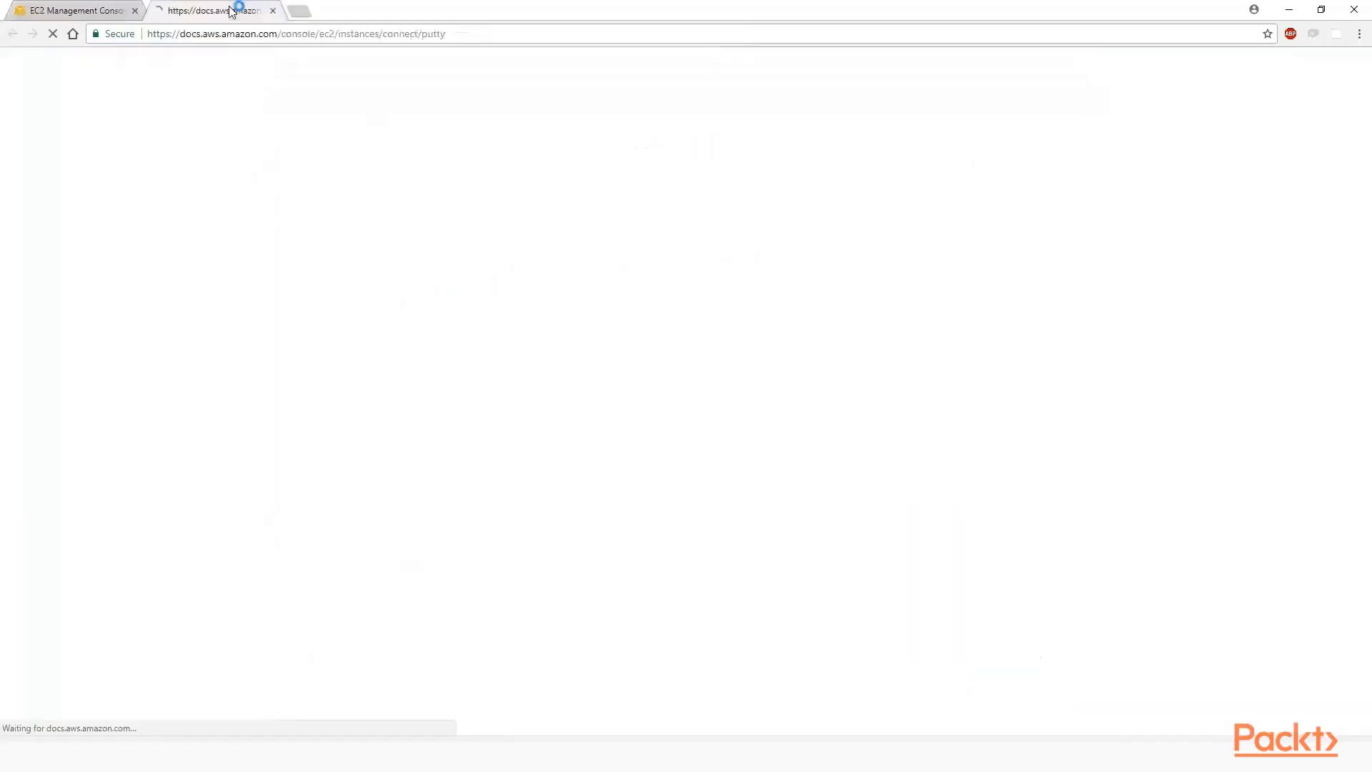
Step: Highlight the 'Enable inbound SSH traffic from' line in the AWS PuTTY guide
left_click_drag(309, 549, 484, 549)
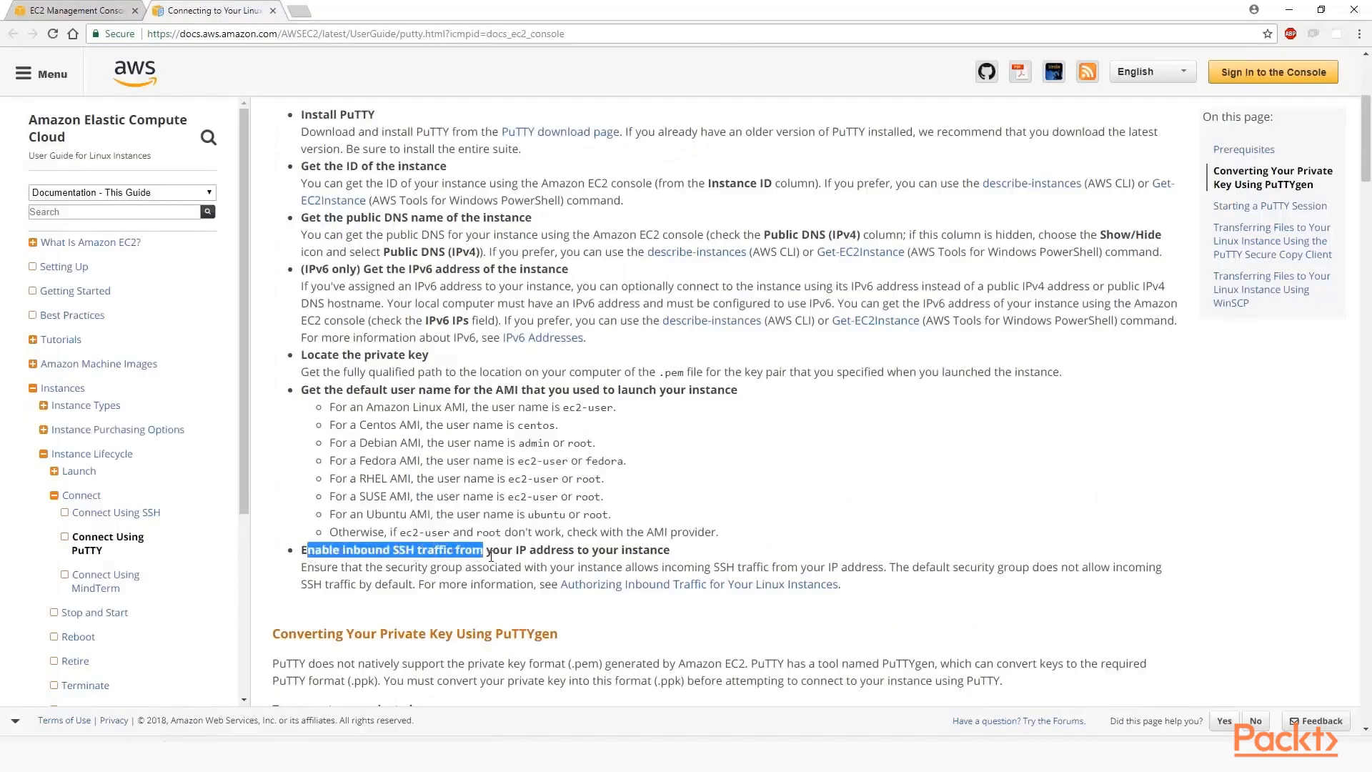
left_click_drag(486, 549, 669, 549)
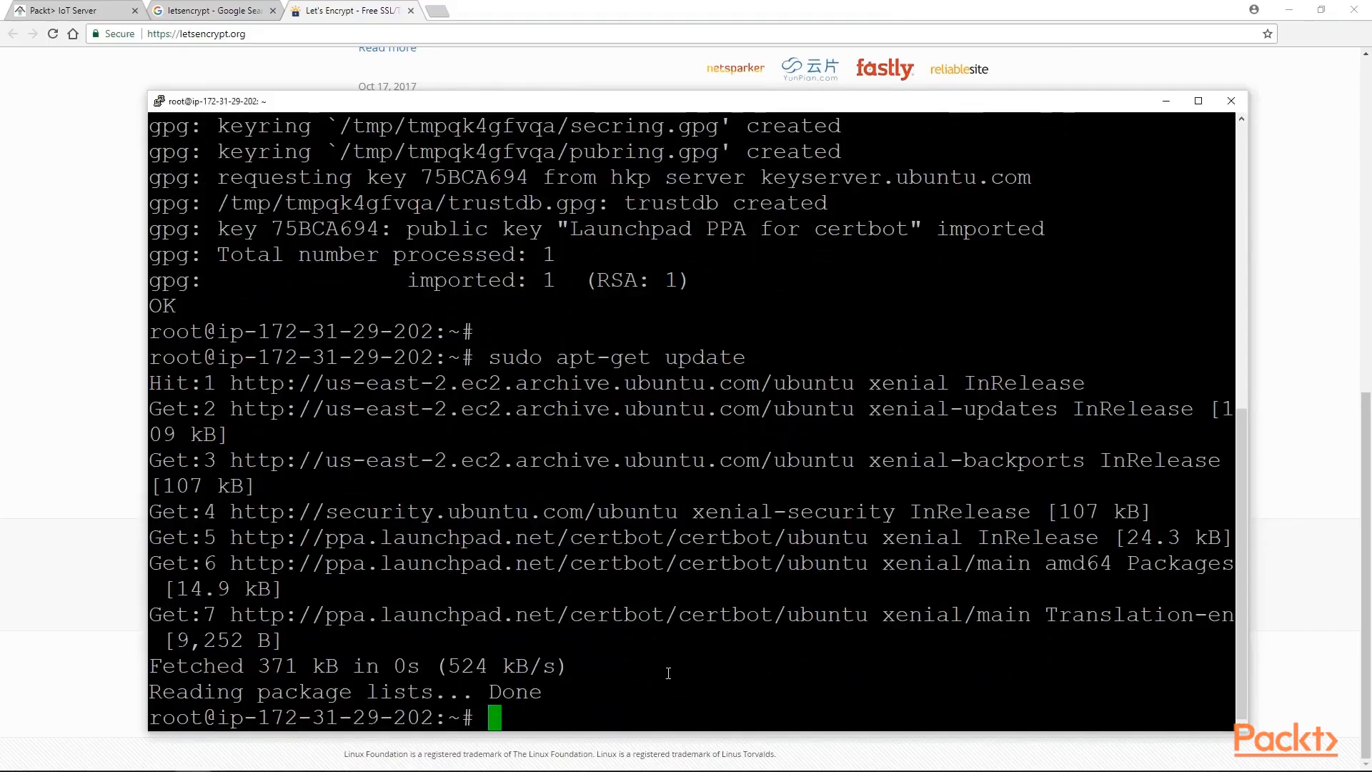
Step: Run sudo apt-get install python-certbot-apache in the PuTTY session
type("sudo apt-get install python-certbot-apache")
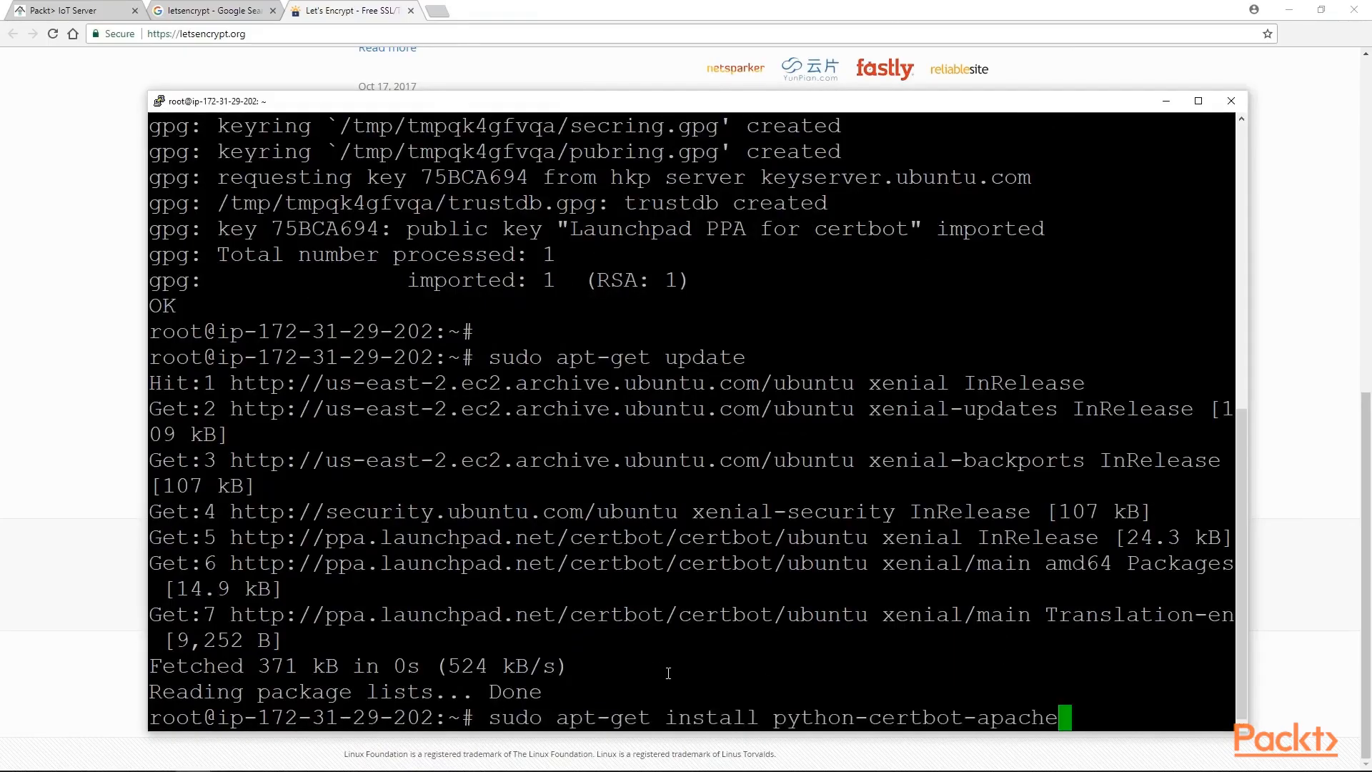
mouse_move(957, 691)
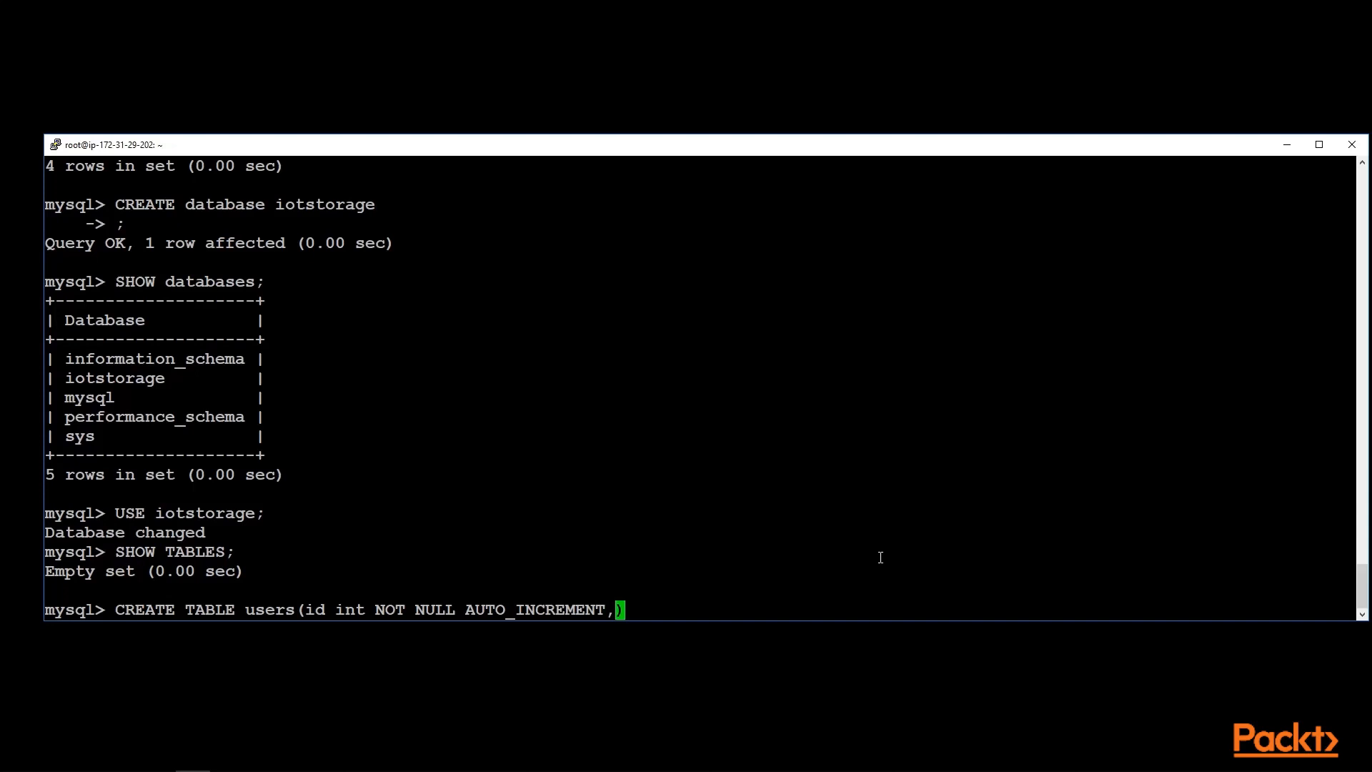
key("enter")
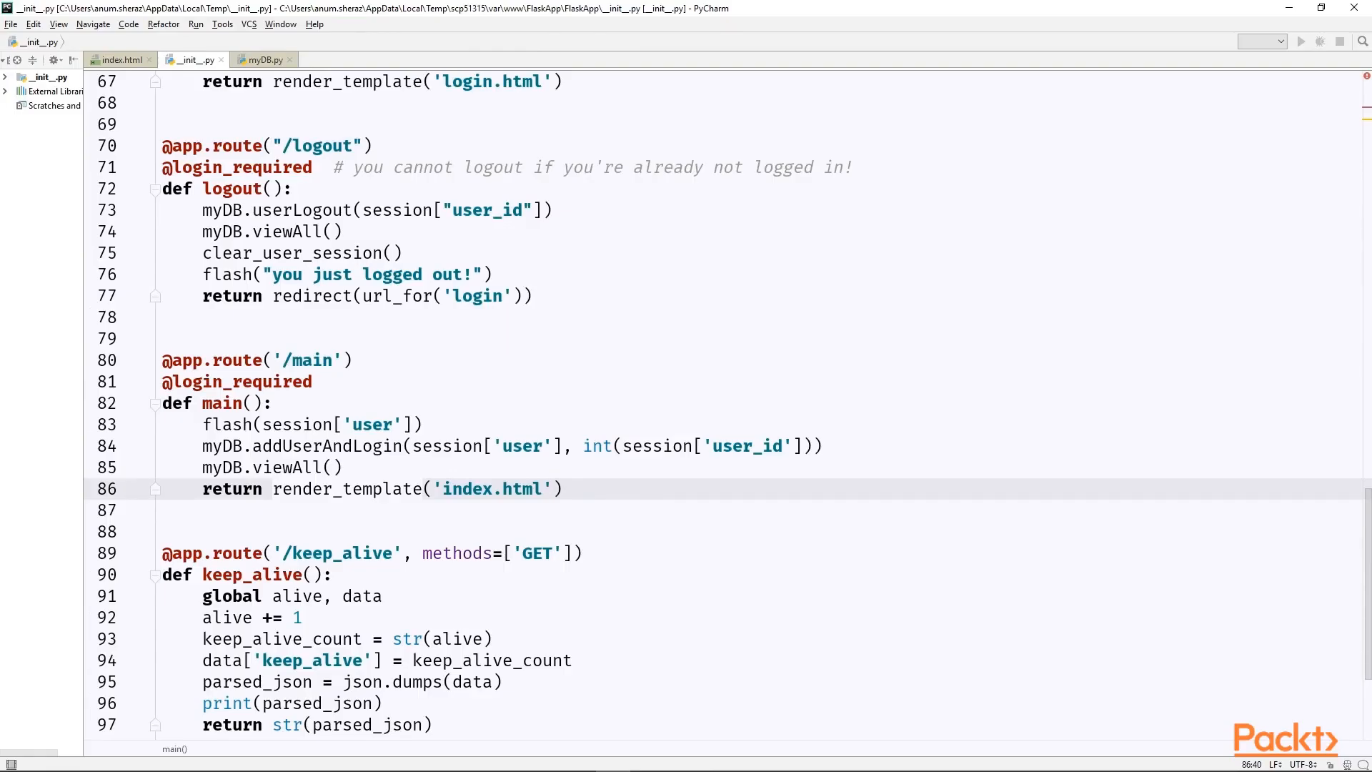
Step: Add user_id=session['user_id'] and online_users=myDB.getAllLoggedInUsers() to render_template on line 86
type(", user_id=session['user_id']")
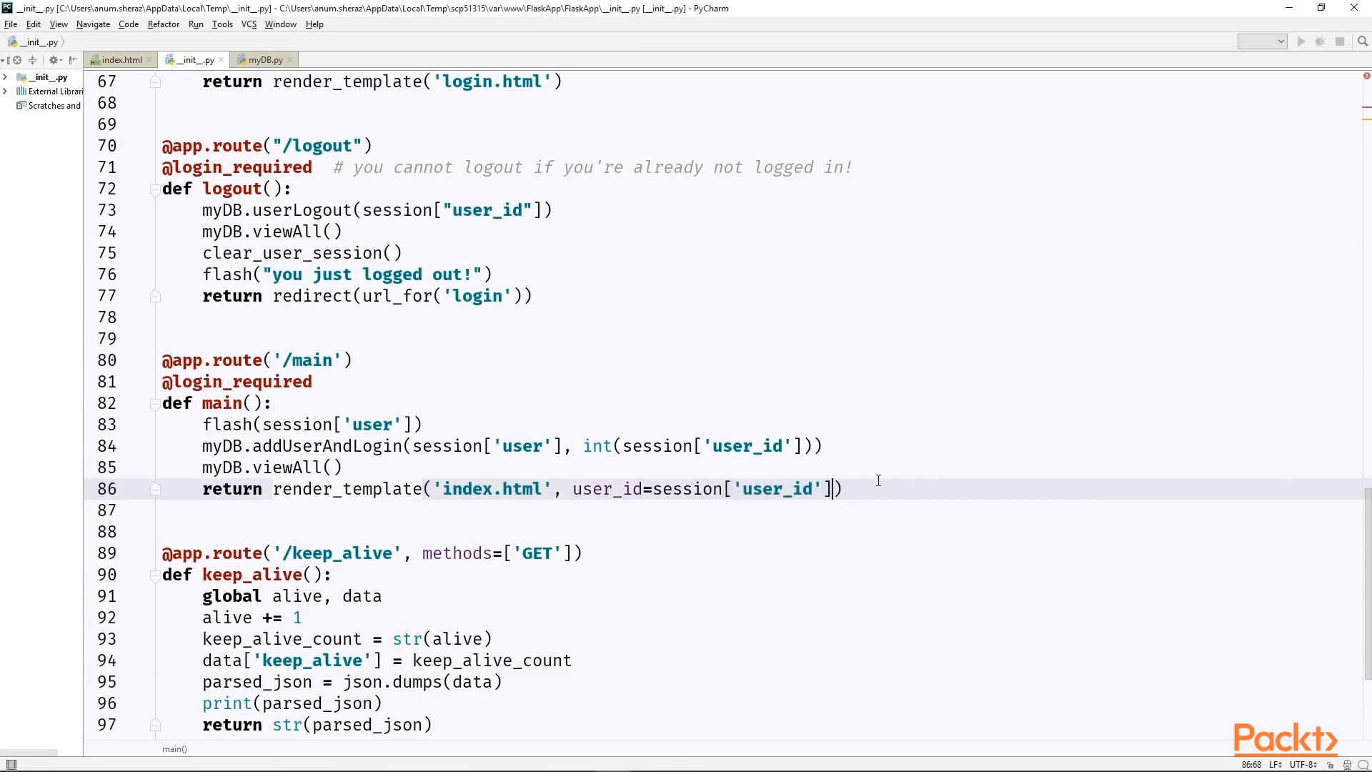
type(", online_users=myDB.getAllLoggedInUsers()")
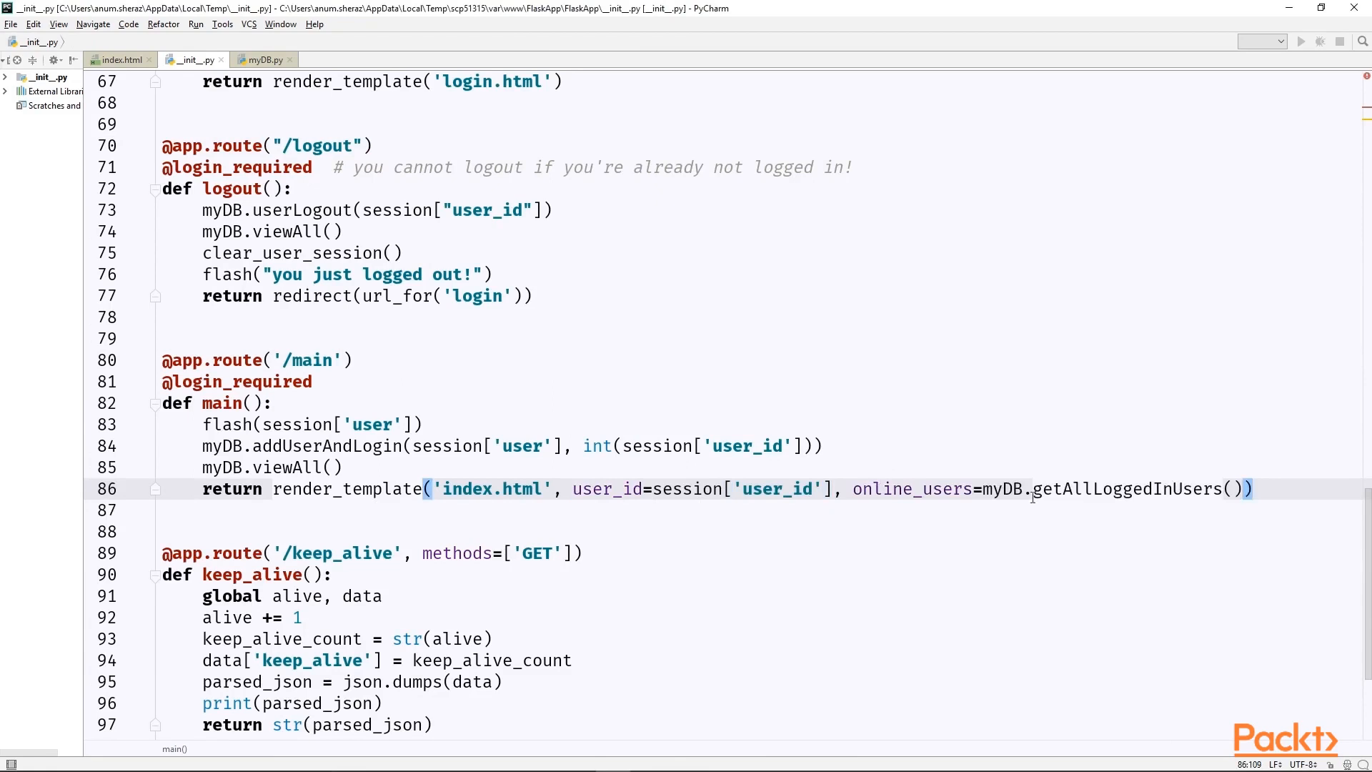
double_click(1123, 488)
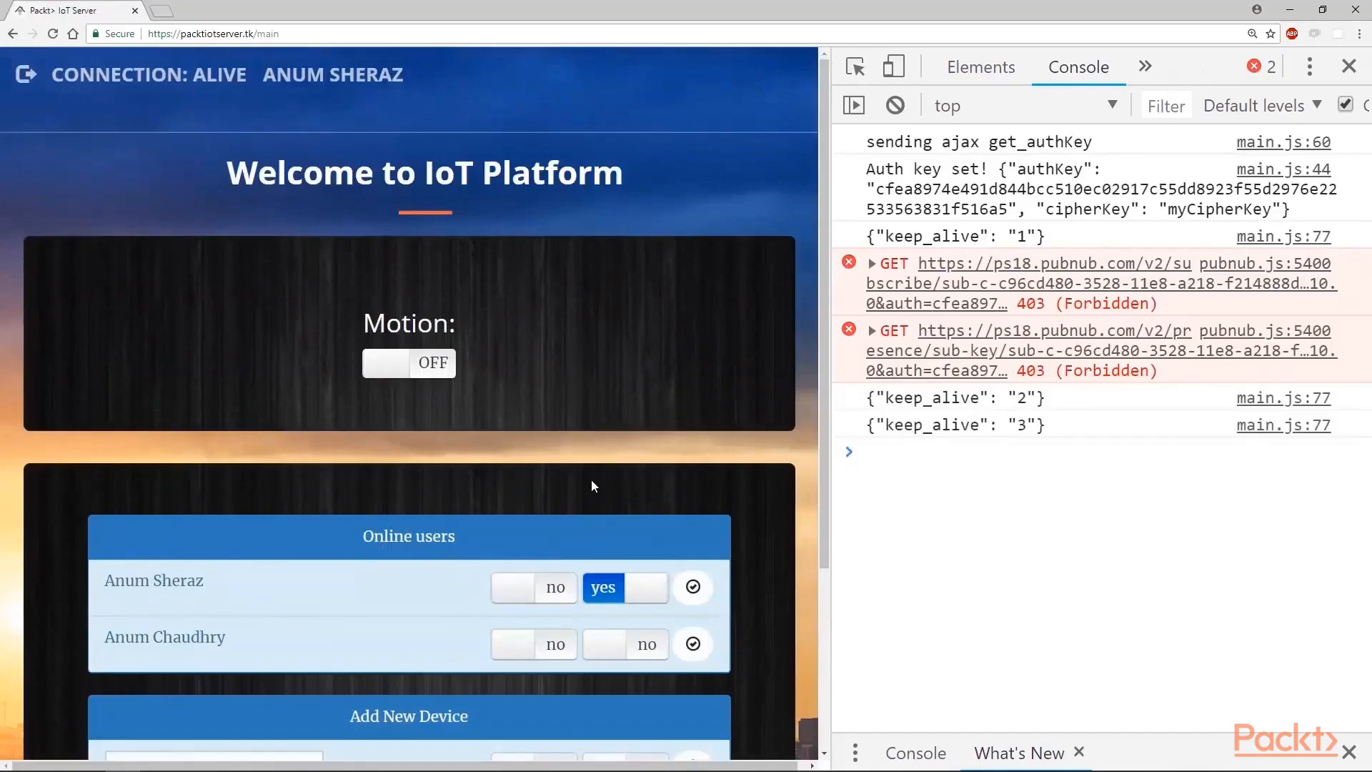
scroll("down", 3)
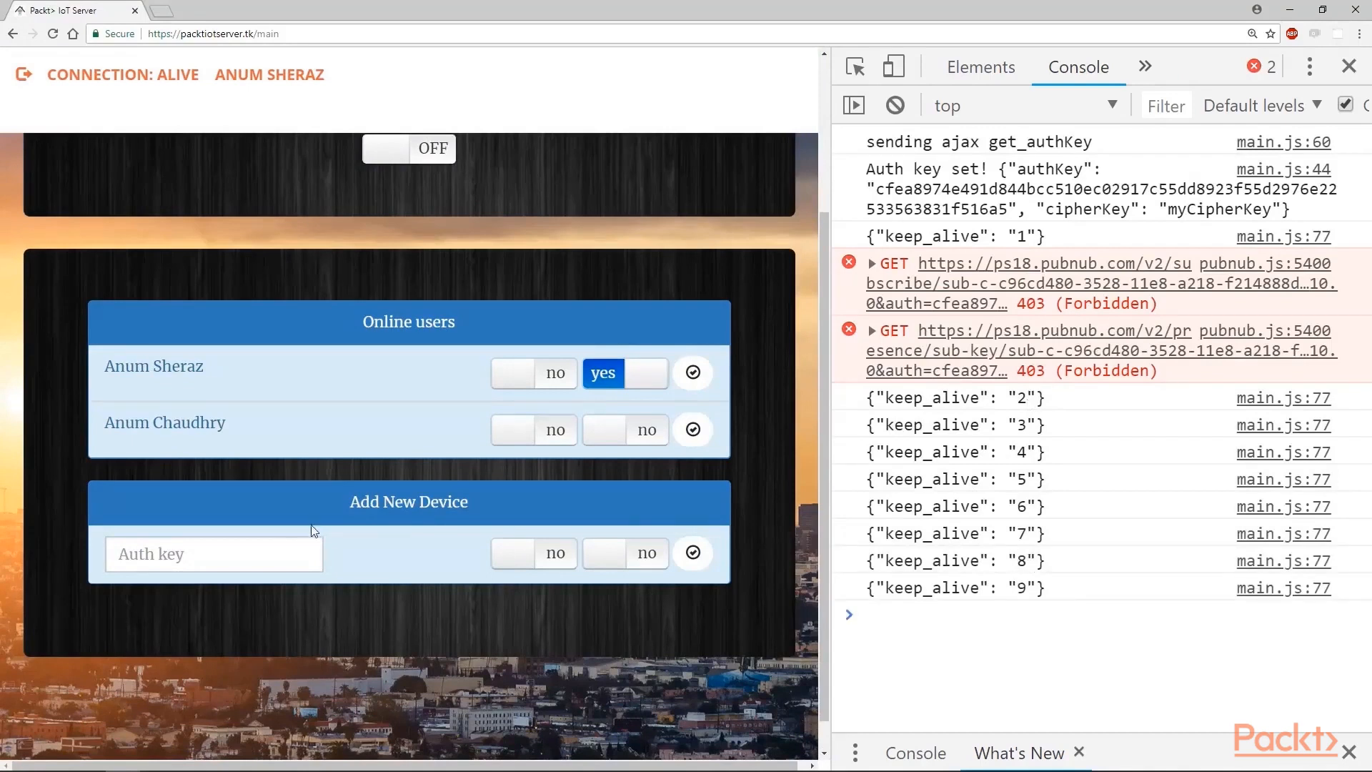
left_click(213, 553)
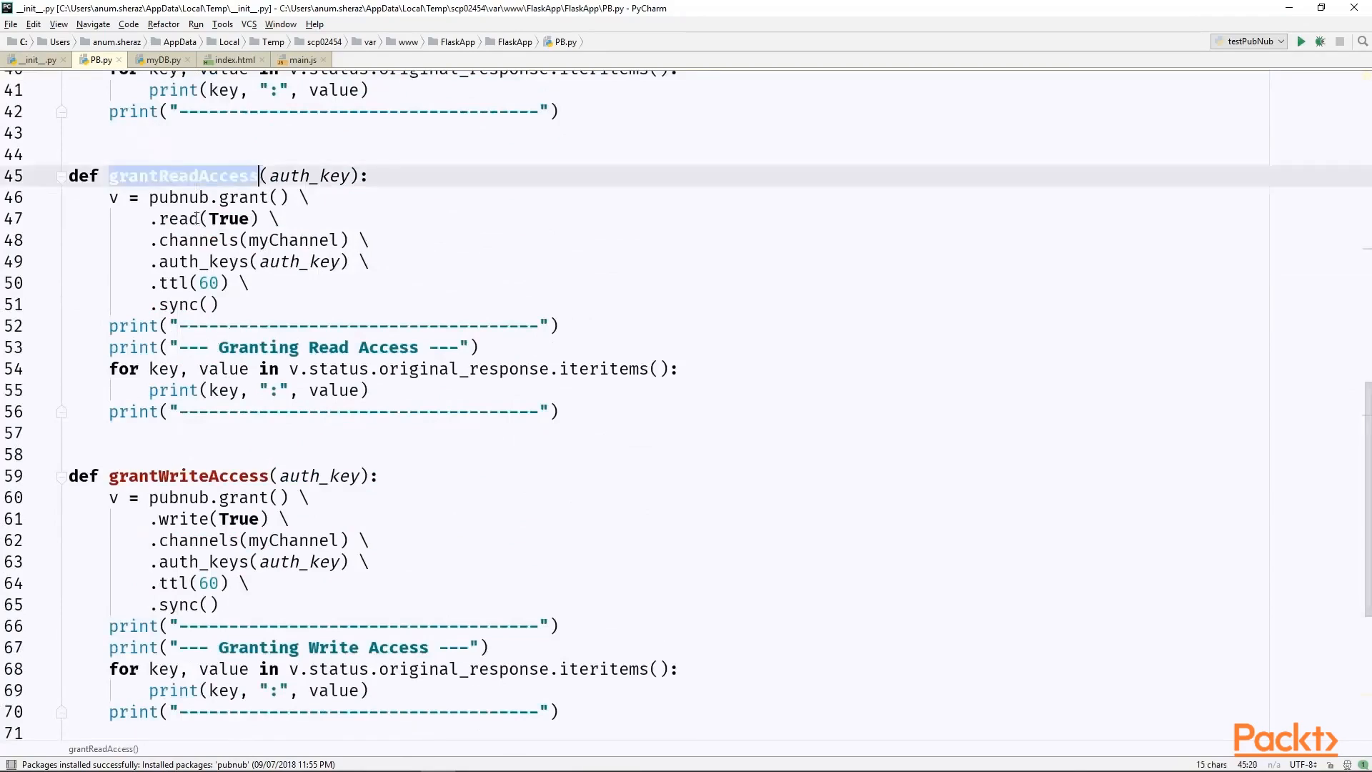
Step: Scroll past grantWriteAccess and revokeAccess in PB.py, then show line 1 of __init__.py
scroll("down", 3)
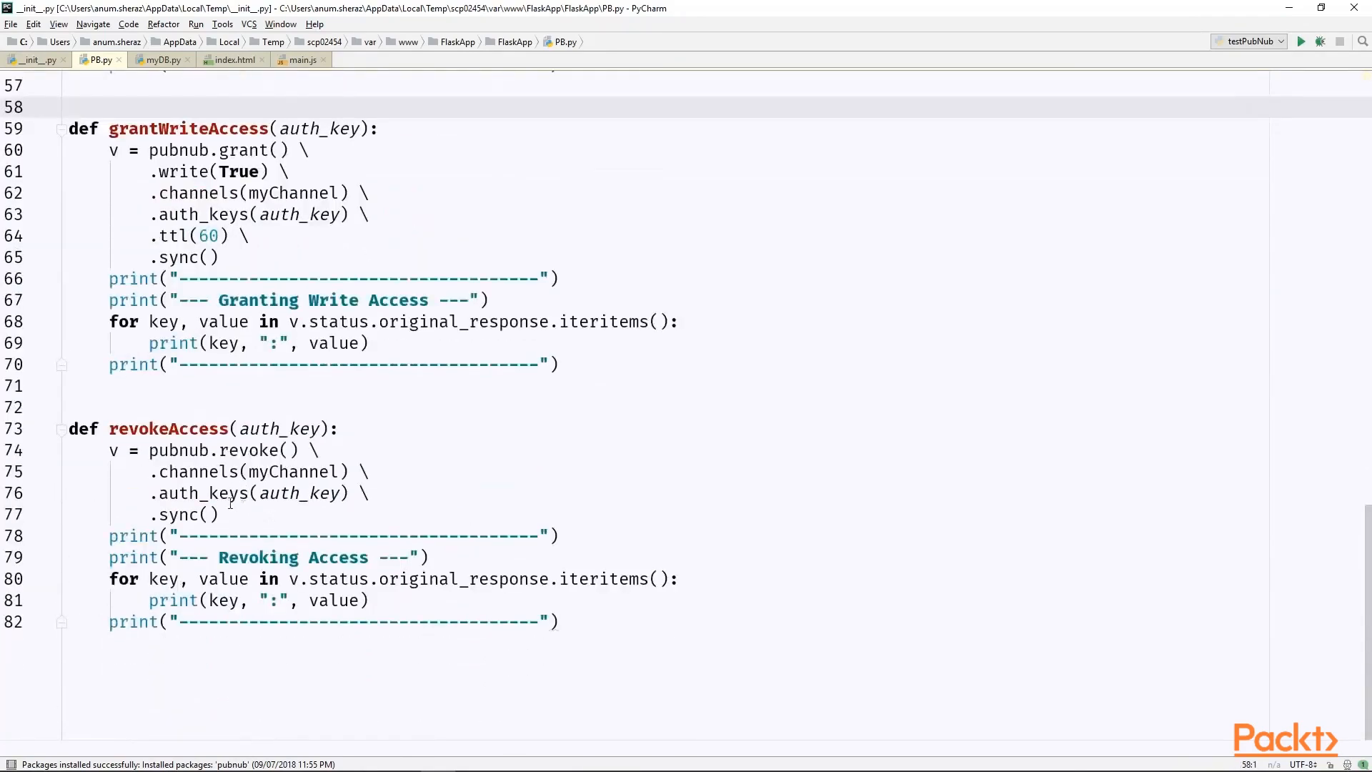
left_click(309, 150)
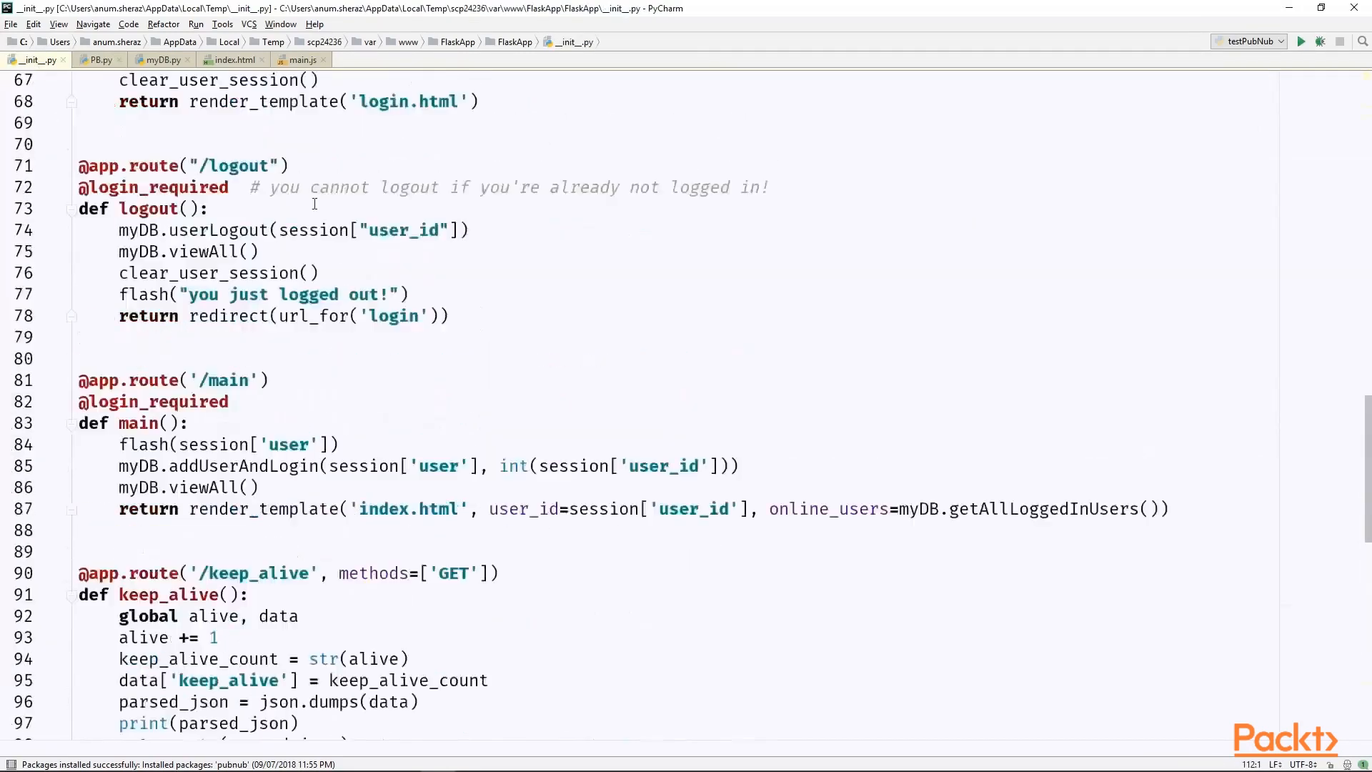
scroll("up", 3)
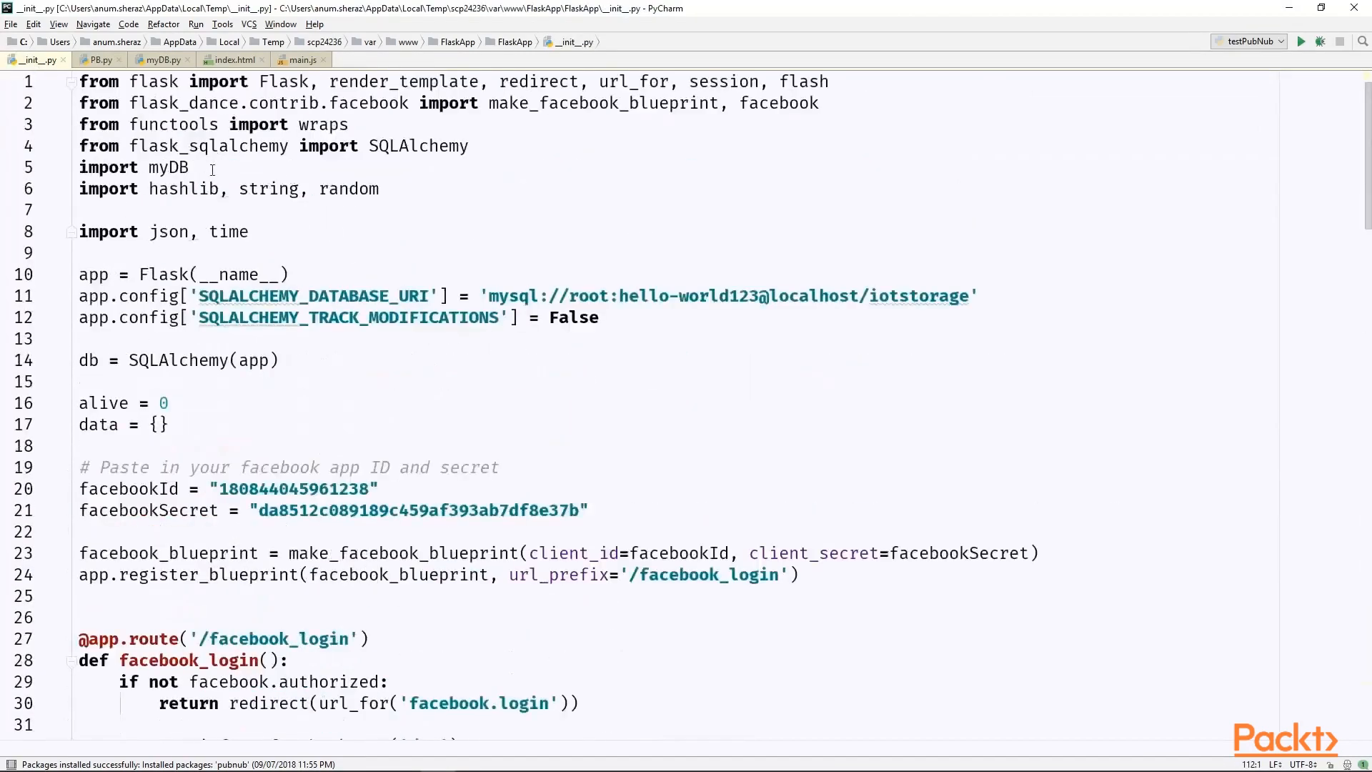